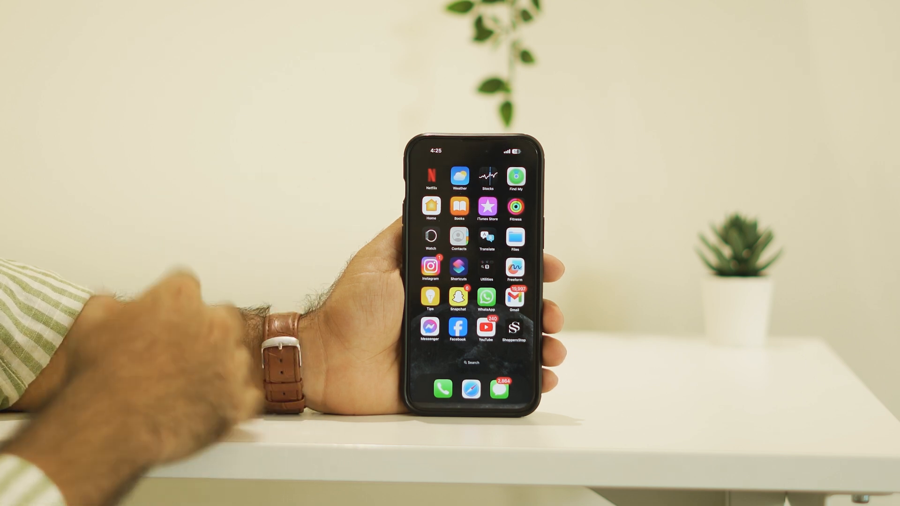
Step: Swipe left through three home screen pages to reach the colourful app icons
scroll(left, 3)
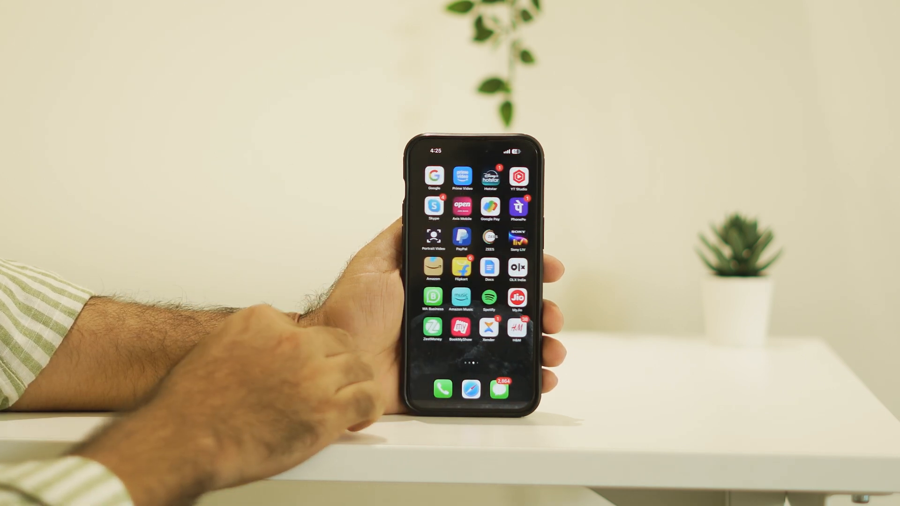
scroll(left, 3)
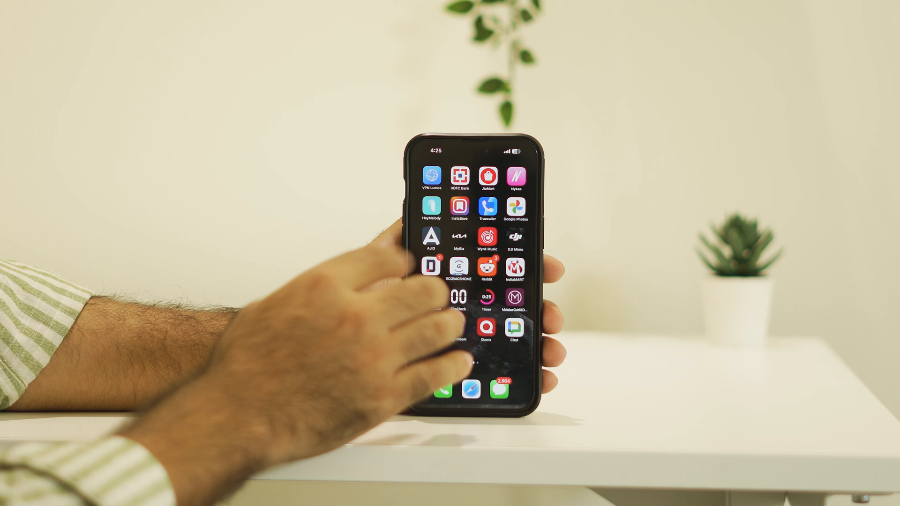
scroll(left, 3)
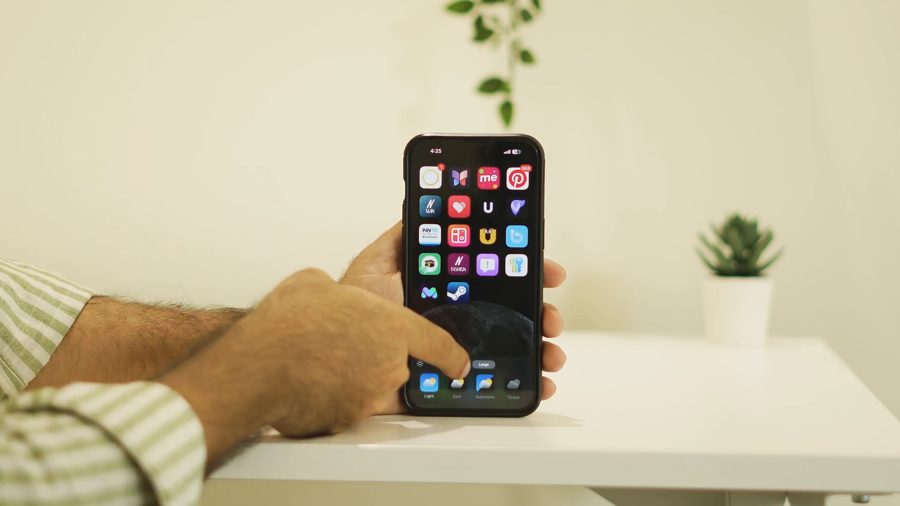
Step: Switch the home screen icons to the Dark look in the Customize panel
click(458, 363)
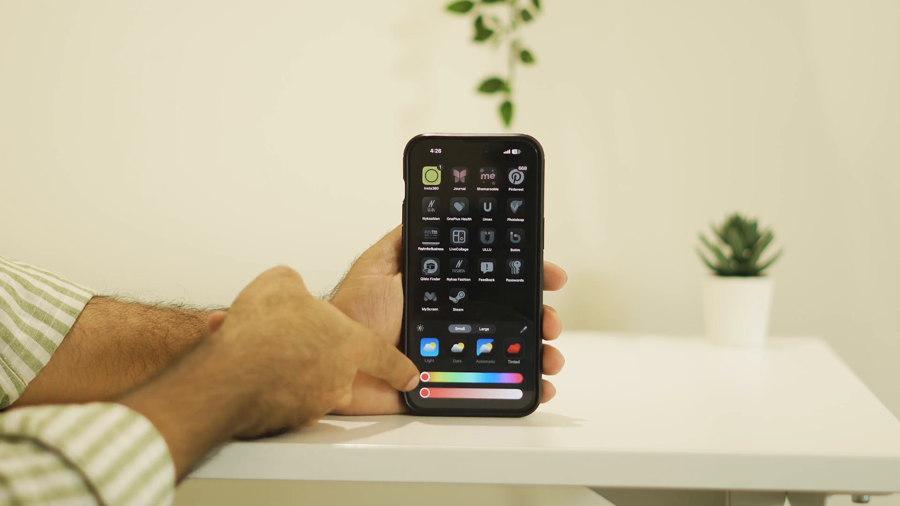
Step: Drag the tint saturation slider fully left so the tinted icons turn grey
drag(511, 375, 428, 375)
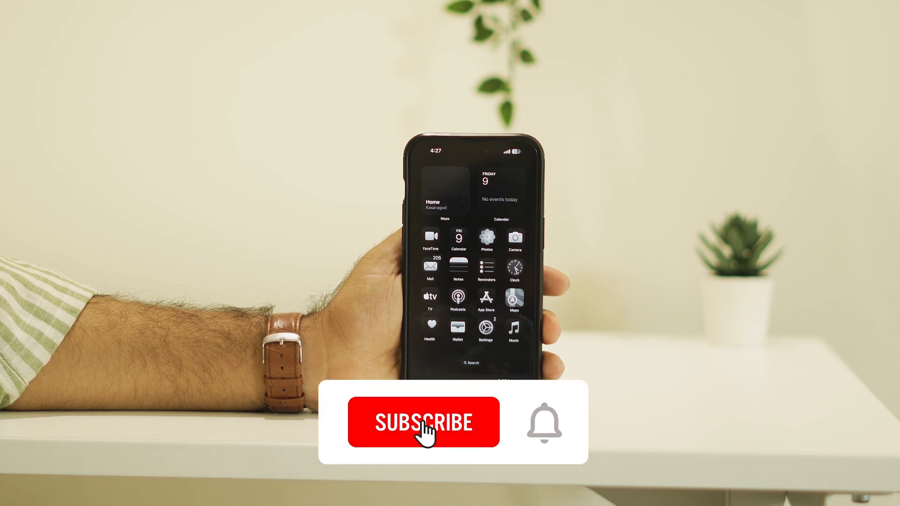
click(422, 423)
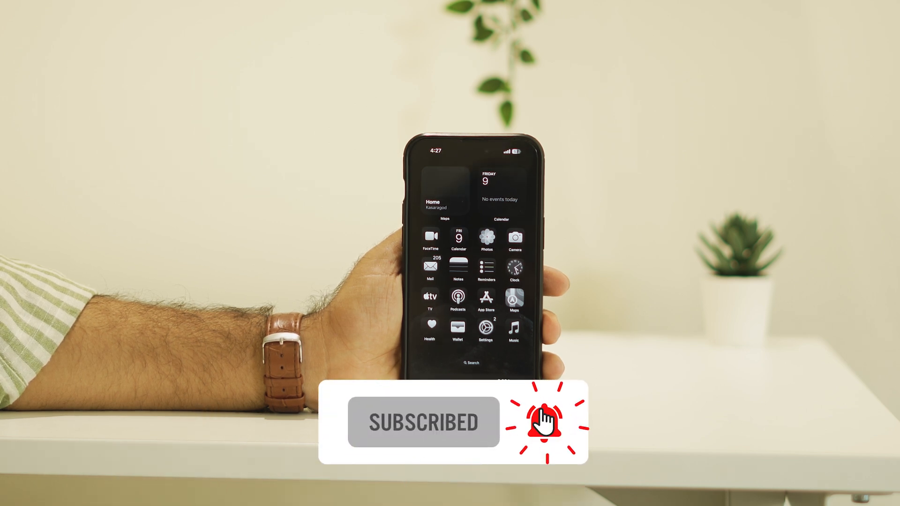